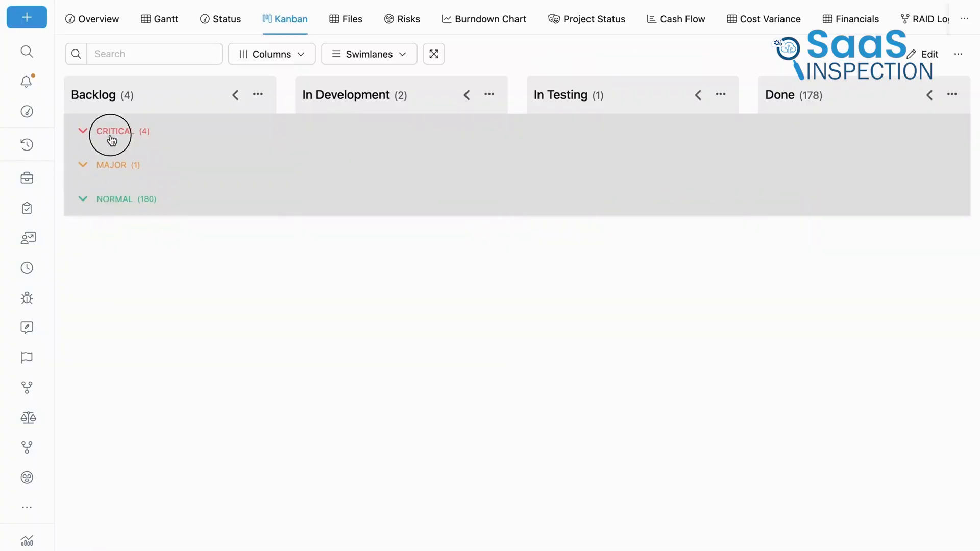
Expand the CRITICAL swimlane on the Celoxis Kanban board to reveal its tasks.
{"action": "left_click", "coordinate": [165, 19]}
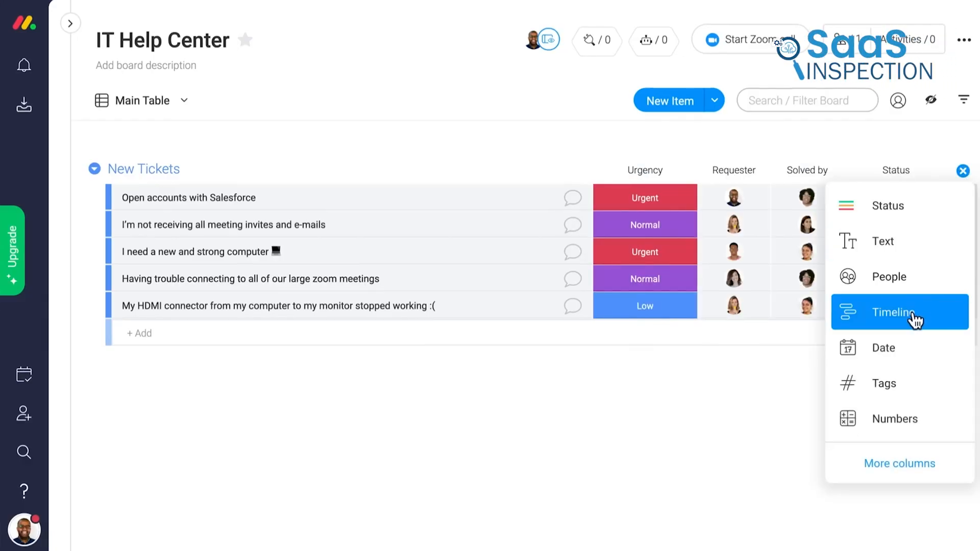
Add a Timeline column to the IT Help Center tickets and browse the Column Center catalogue.
{"action": "left_click", "coordinate": [898, 311]}
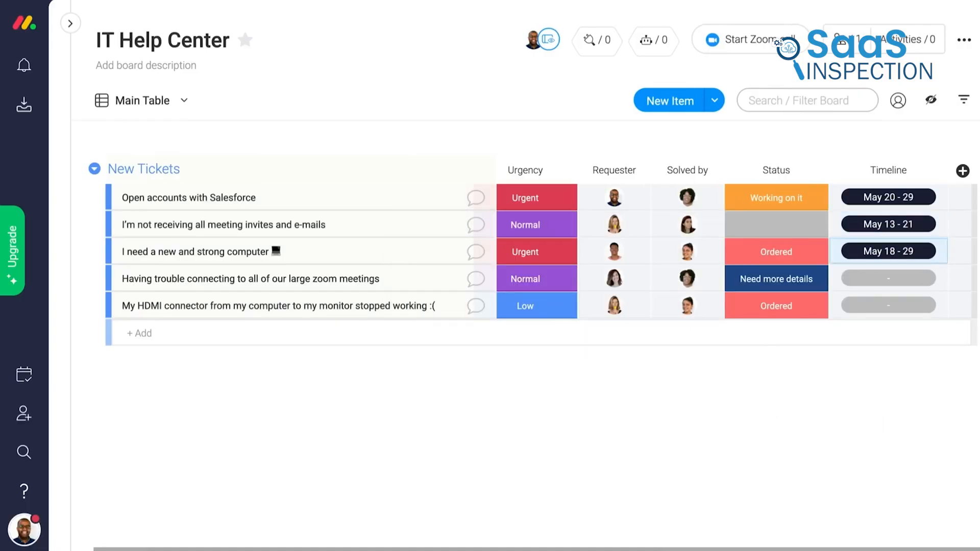
{"action": "left_click", "coordinate": [961, 171]}
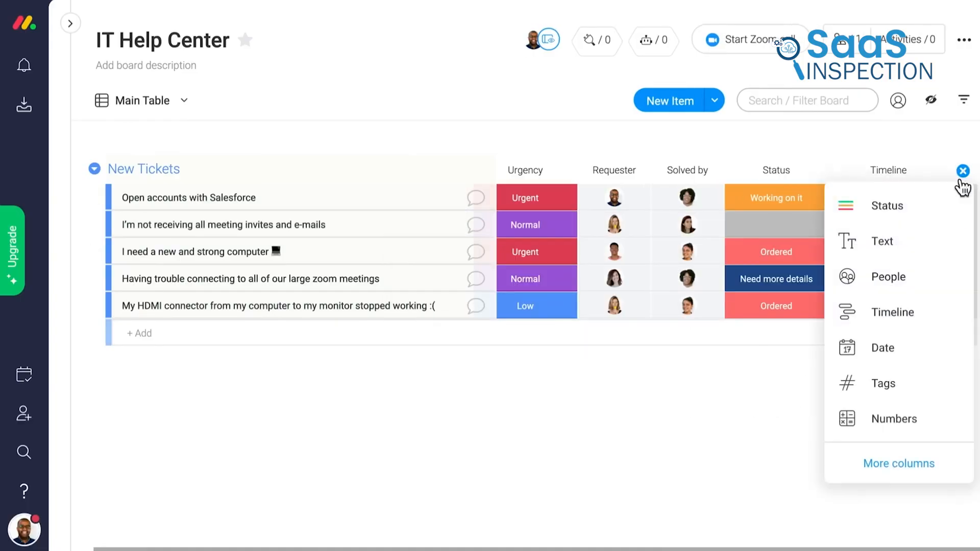
{"action": "left_click", "coordinate": [898, 463]}
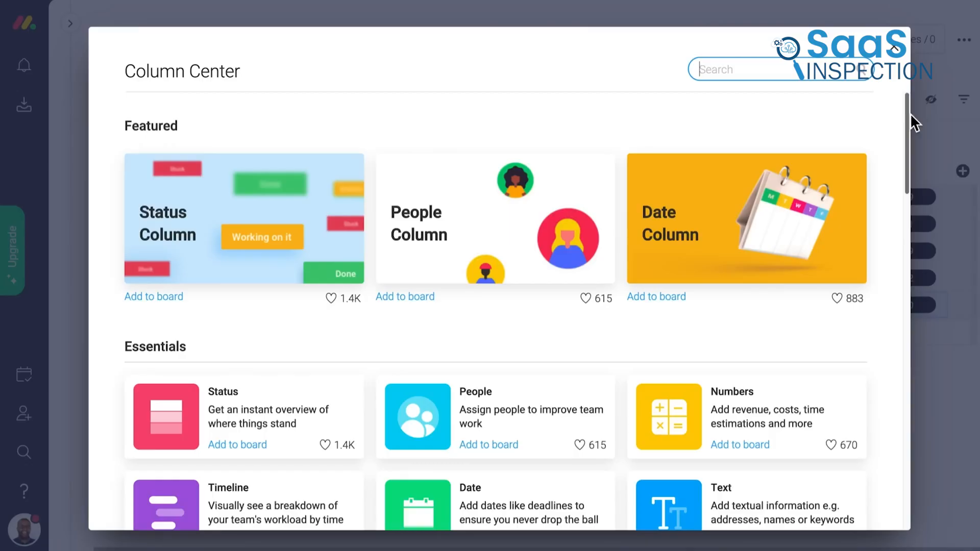
{"action": "scroll", "scroll_direction": "down", "scroll_amount": 3}
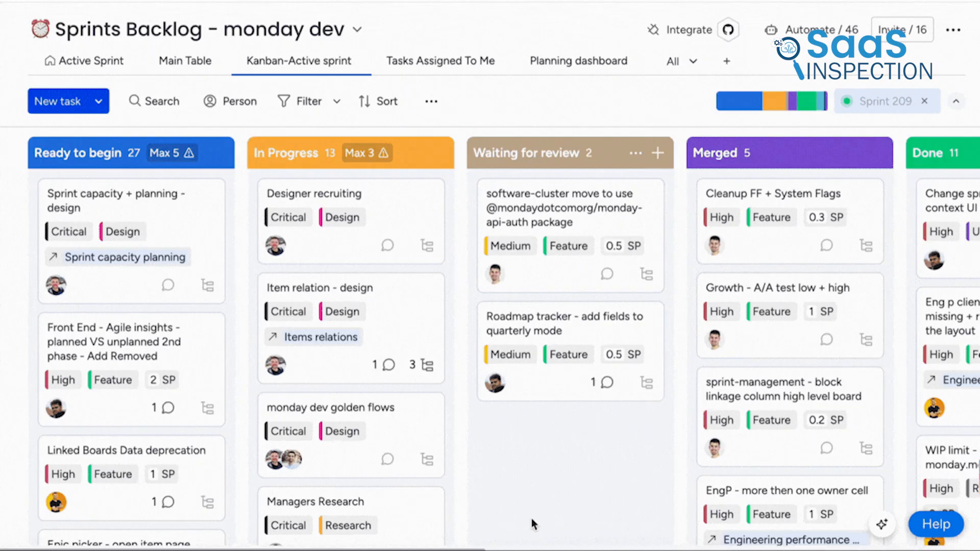
Pick the Gmail email-on-status-change automation recipe, then view the Sales Pipeline board.
{"action": "left_click", "coordinate": [688, 30]}
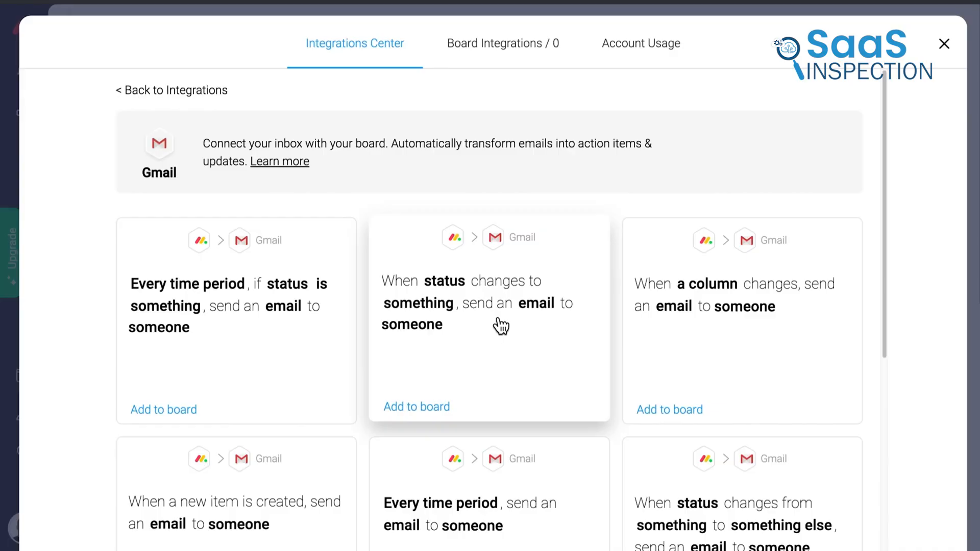
{"action": "left_click", "coordinate": [489, 319]}
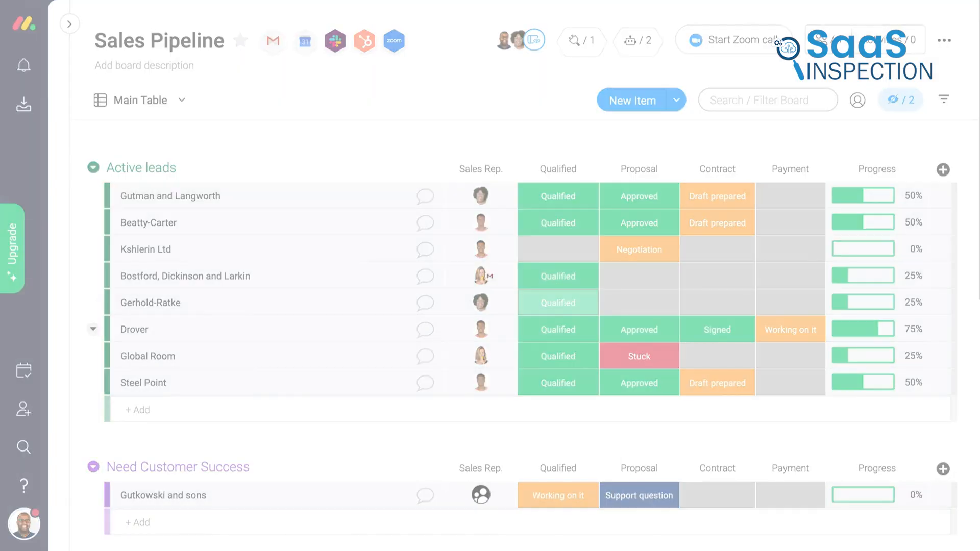
{"action": "mouse_move", "coordinate": [559, 441]}
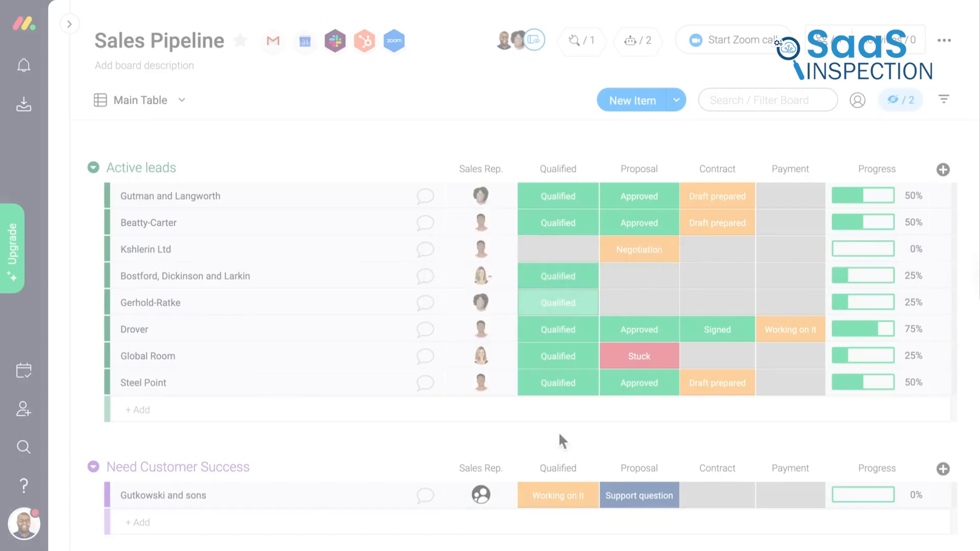
{"action": "scroll", "scroll_direction": "down", "scroll_amount": 3}
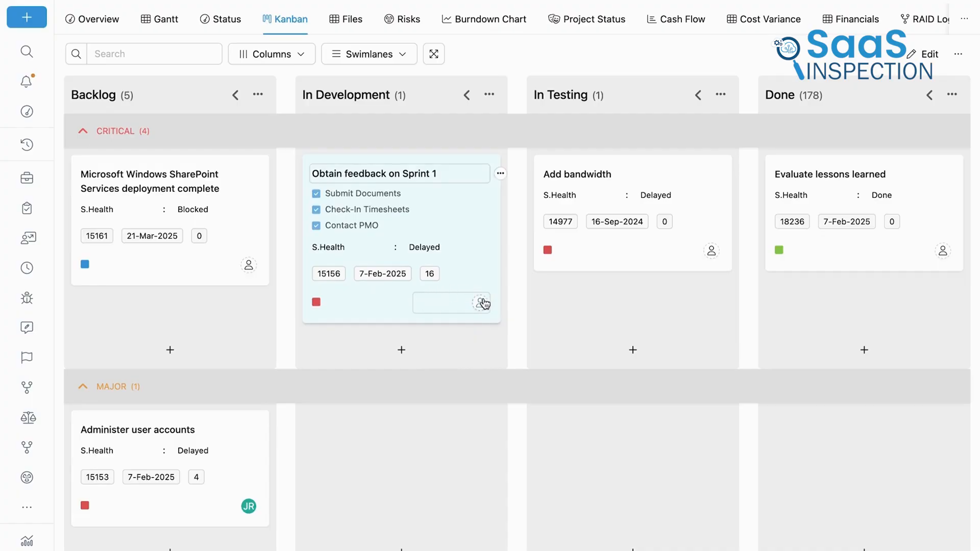
Assign three people to 'Obtain feedback on Sprint 1' and open the Event Launch Campaign widget list.
{"action": "left_click", "coordinate": [483, 303]}
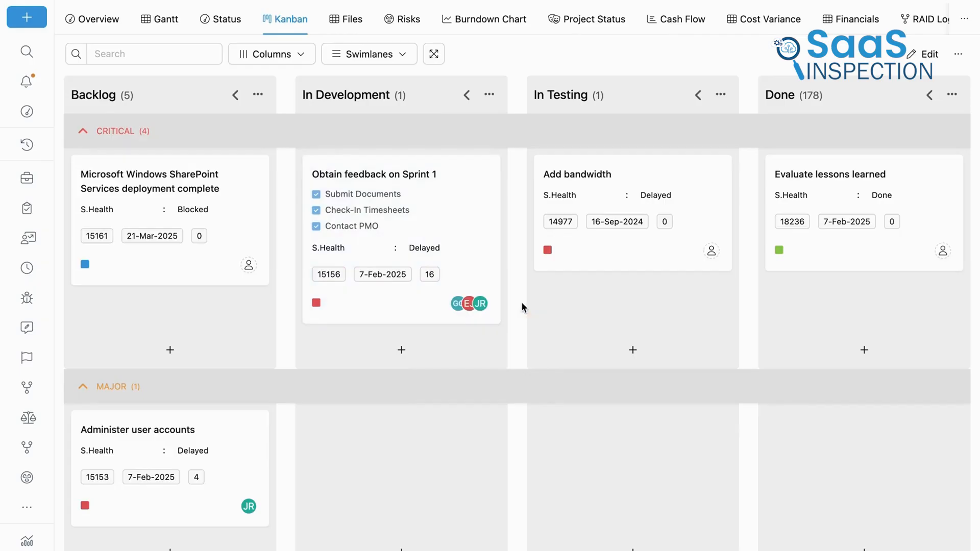
{"action": "left_click", "coordinate": [159, 19]}
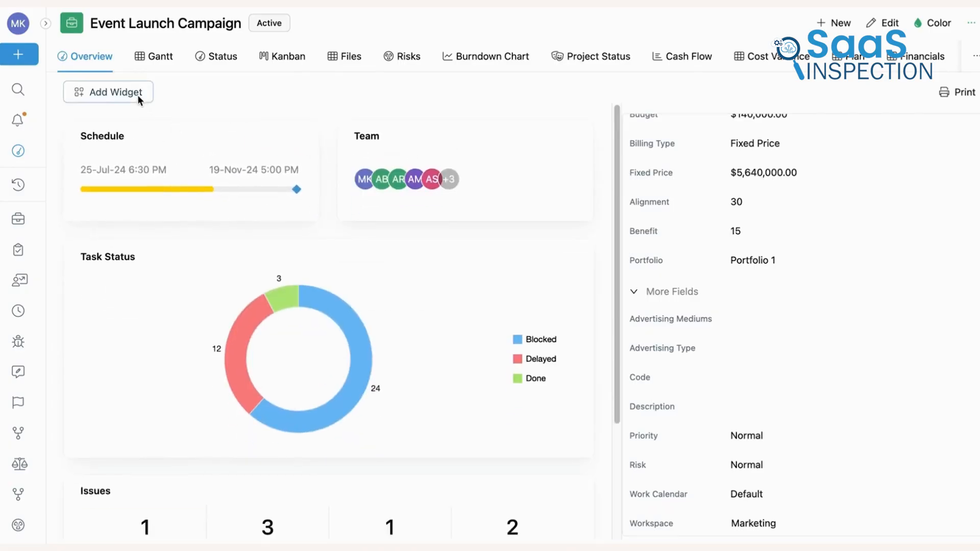
{"action": "left_click", "coordinate": [108, 92]}
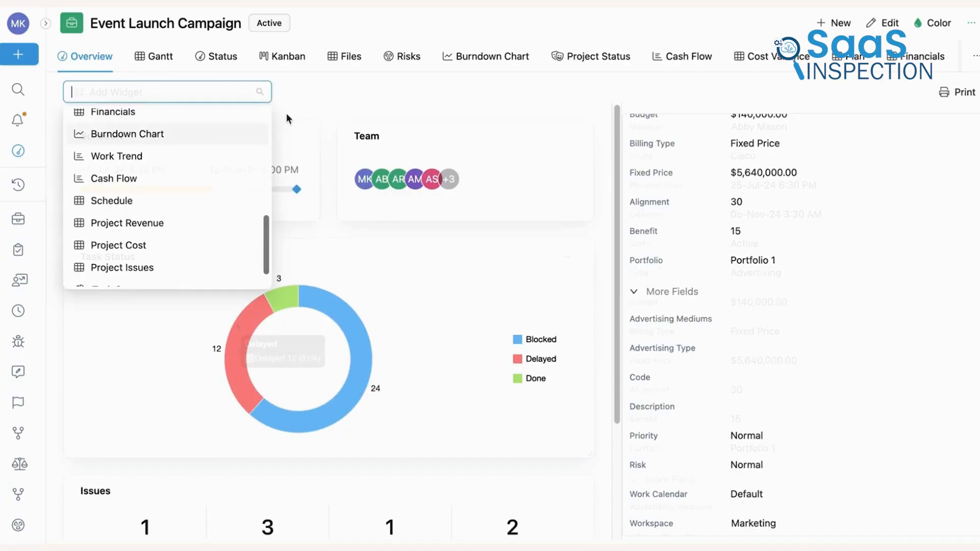
{"action": "left_click", "coordinate": [258, 355]}
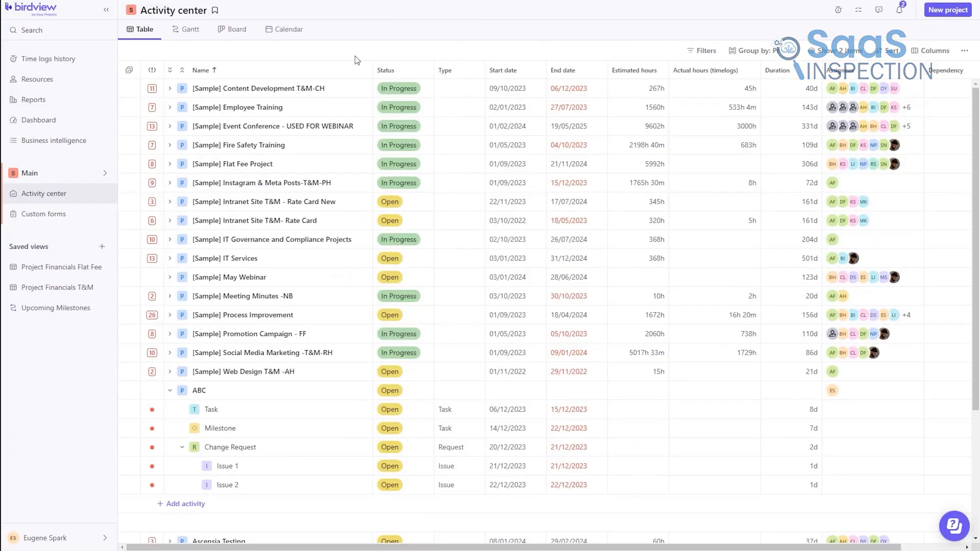
{"action": "mouse_move", "coordinate": [256, 57]}
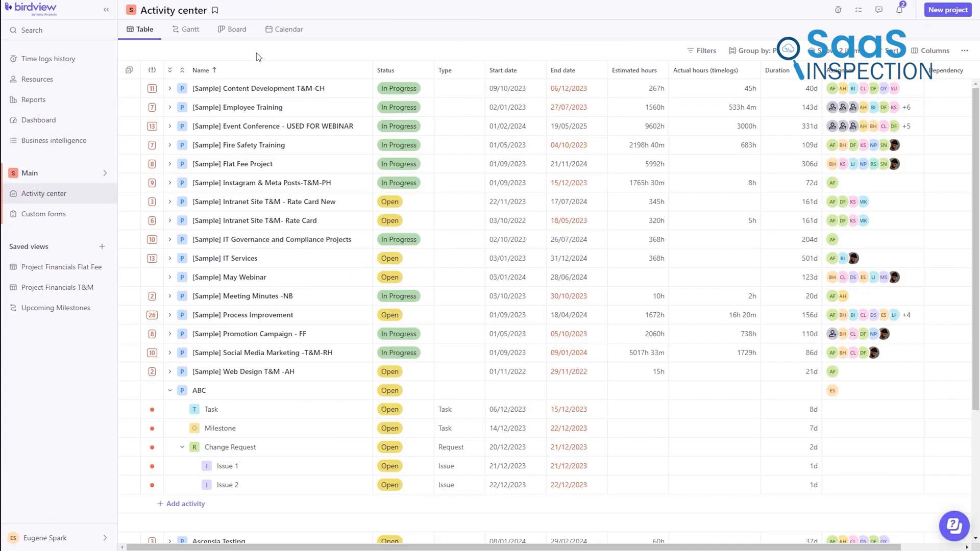
Cycle the Activity center through its Gantt, board and calendar views.
{"action": "left_click", "coordinate": [190, 29]}
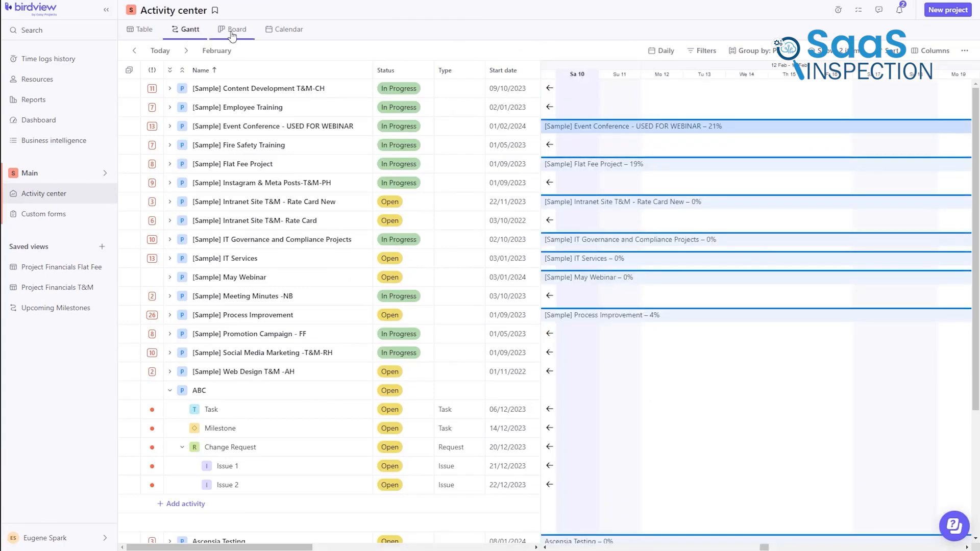
{"action": "left_click", "coordinate": [237, 28]}
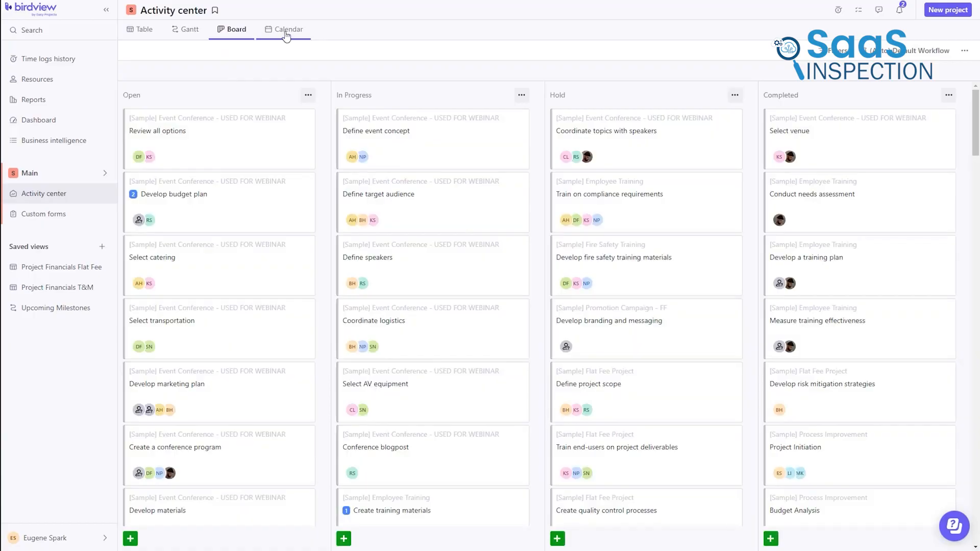
{"action": "left_click", "coordinate": [288, 28]}
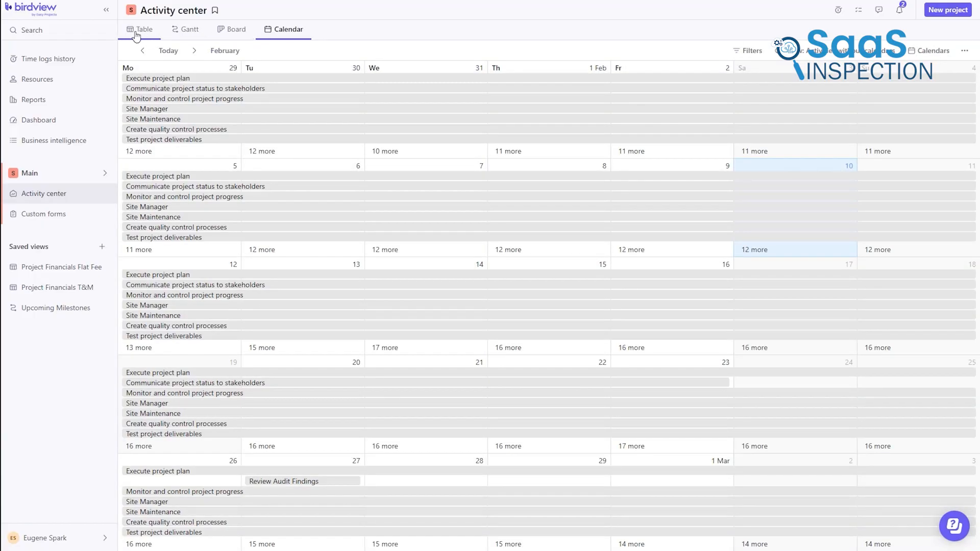
Show activities as a table filtered to project ABC and open Change Request details.
{"action": "left_click", "coordinate": [140, 29]}
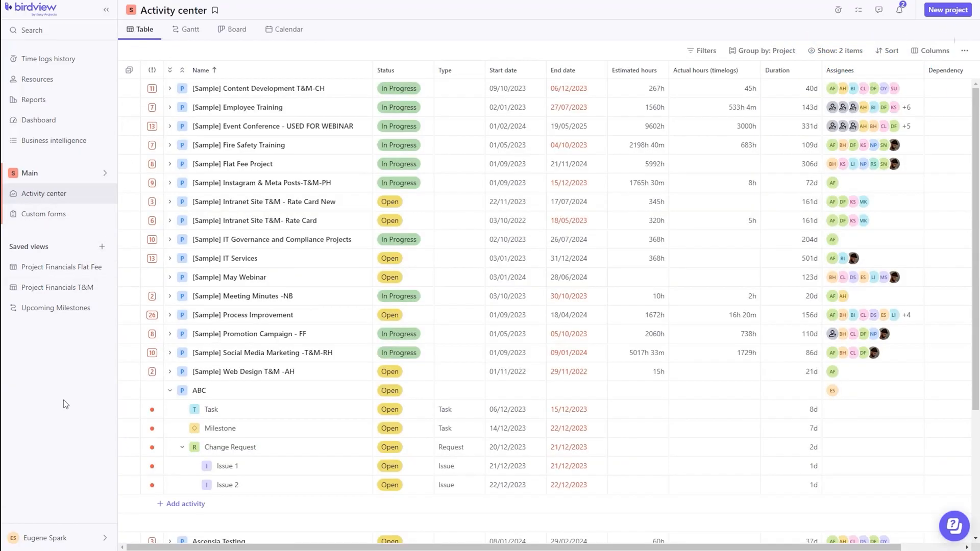
{"action": "left_click", "coordinate": [402, 145]}
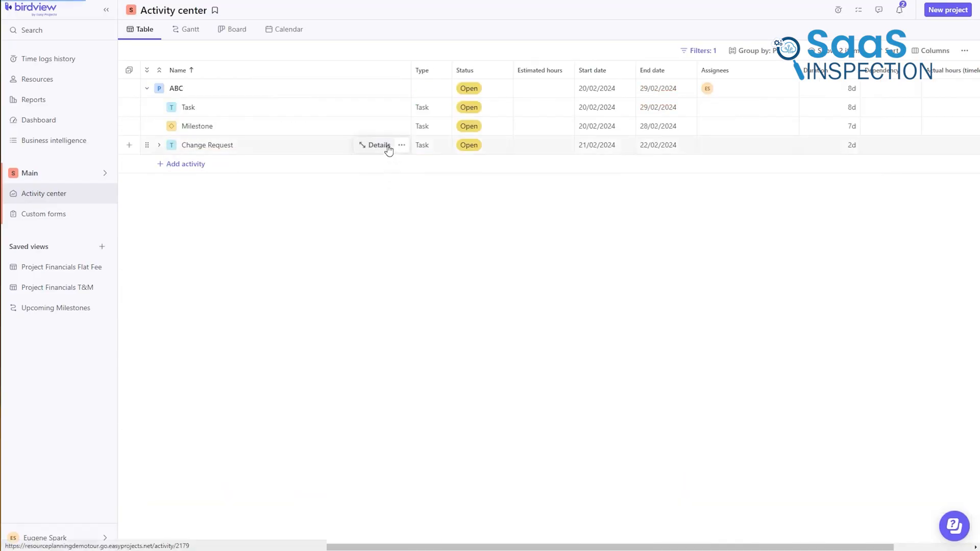
{"action": "left_click", "coordinate": [378, 145]}
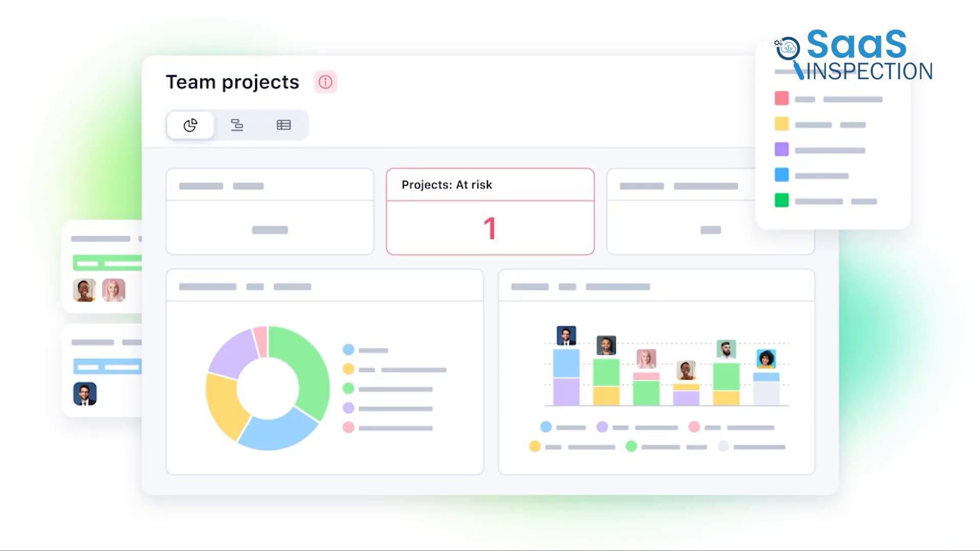
Review New glasses for Cats' dates, status, description and subitems, then view Team projects as Gantt.
{"action": "left_click", "coordinate": [237, 125]}
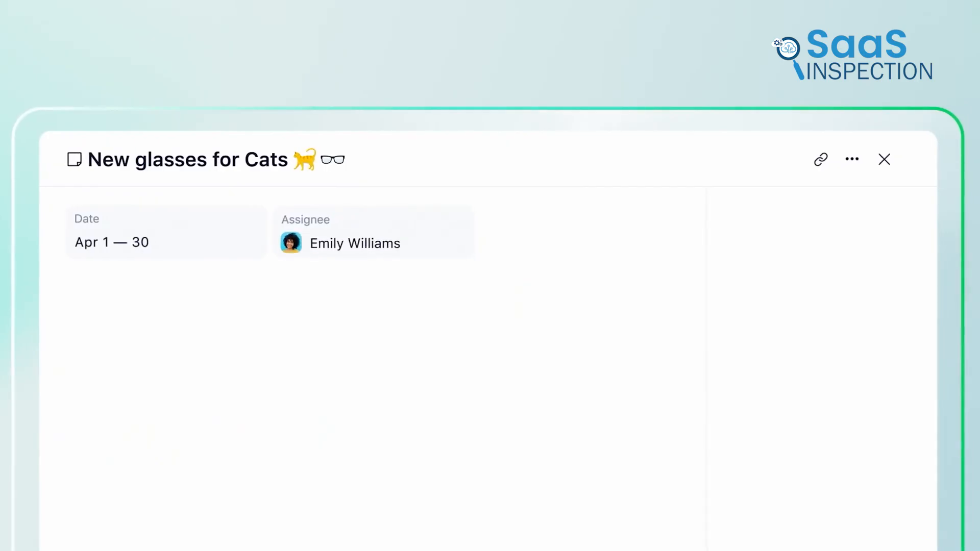
{"action": "left_click", "coordinate": [460, 208]}
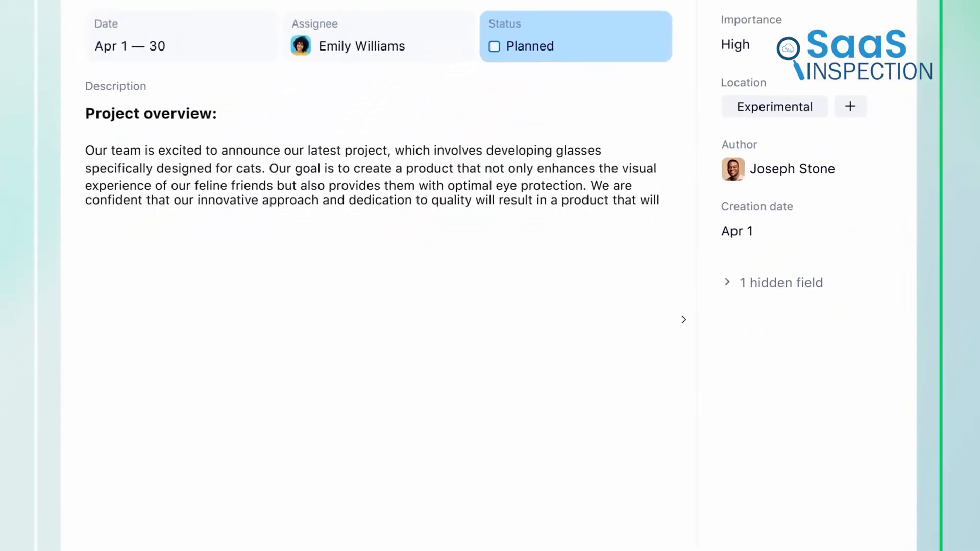
{"action": "scroll", "scroll_direction": "down", "scroll_amount": 3}
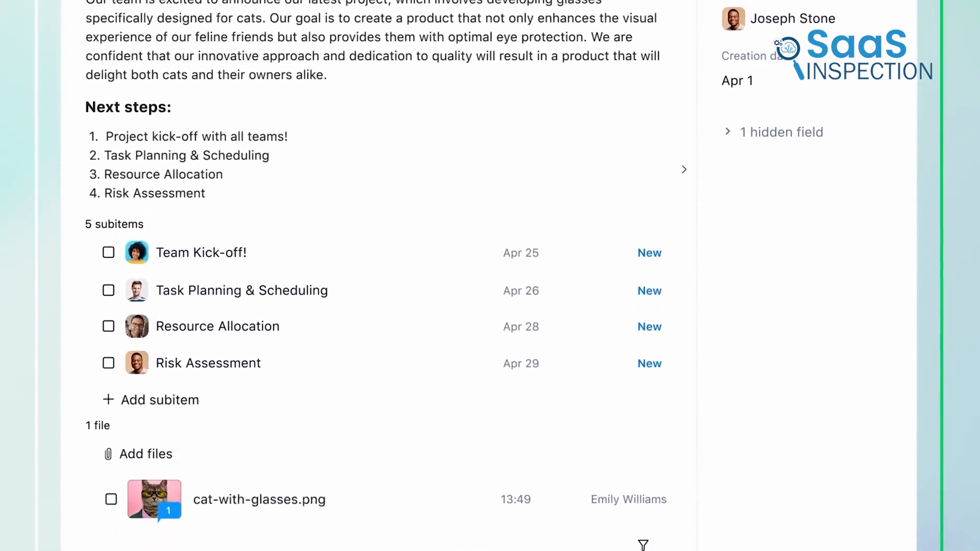
{"action": "scroll", "scroll_direction": "down", "scroll_amount": 3}
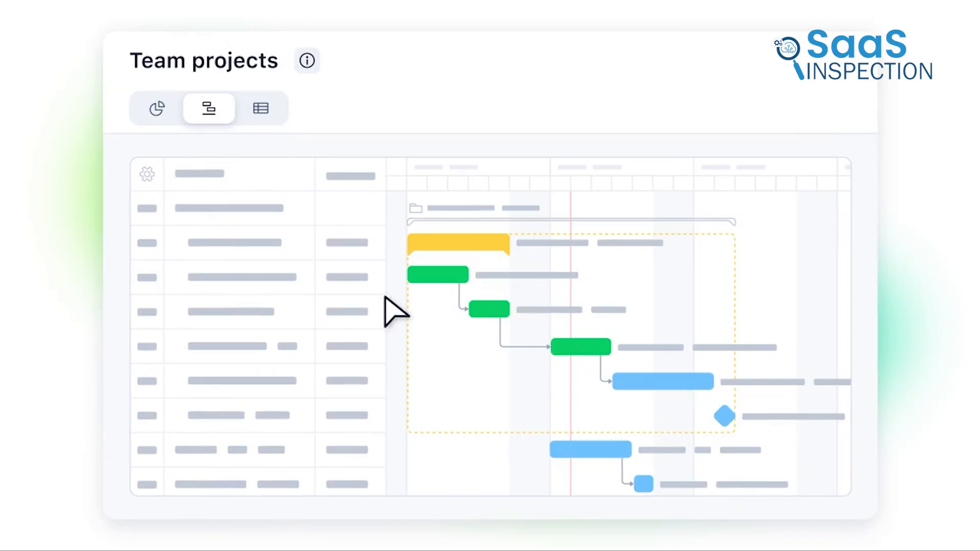
{"action": "left_click", "coordinate": [156, 108]}
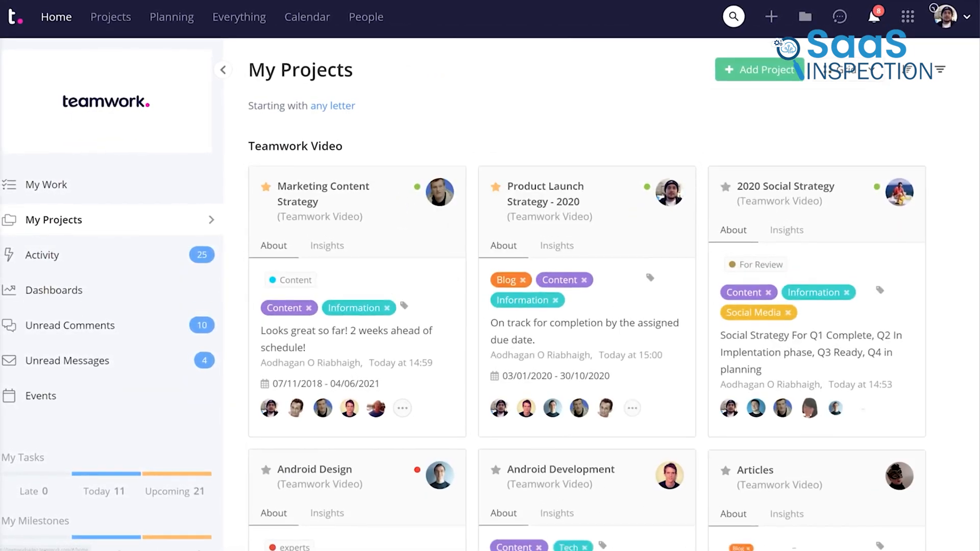
View Product Launch Strategy - 2020's milestones and its Website Content task list.
{"action": "left_click", "coordinate": [545, 194]}
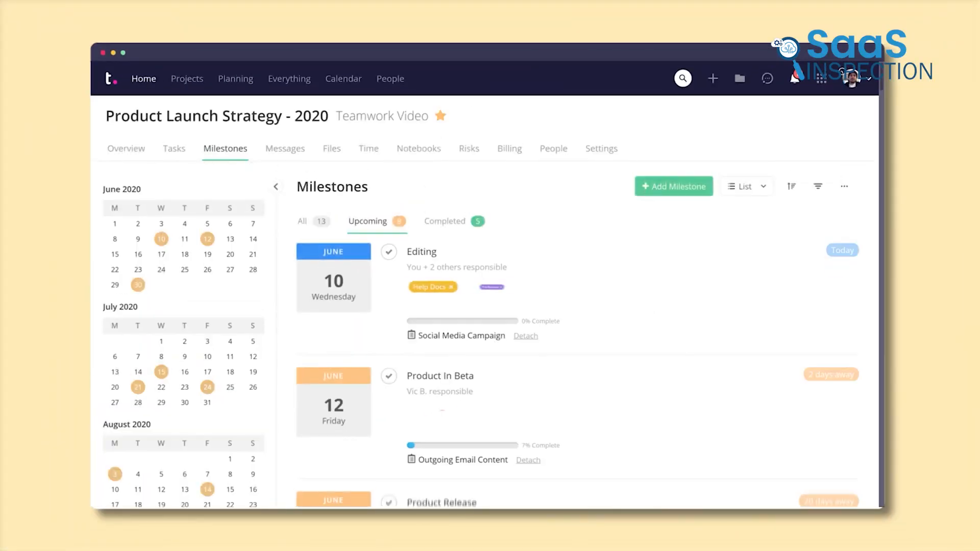
{"action": "left_click", "coordinate": [174, 148]}
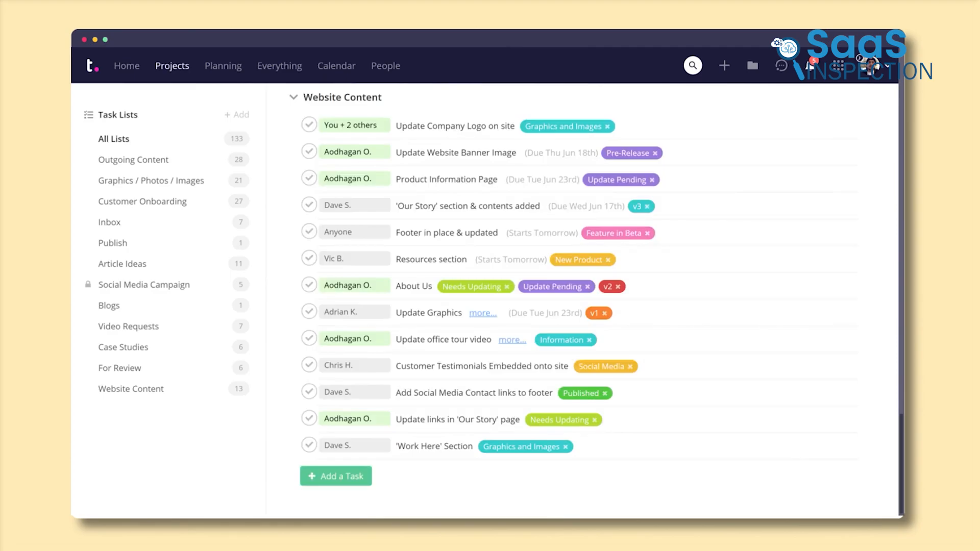
{"action": "left_click", "coordinate": [223, 66]}
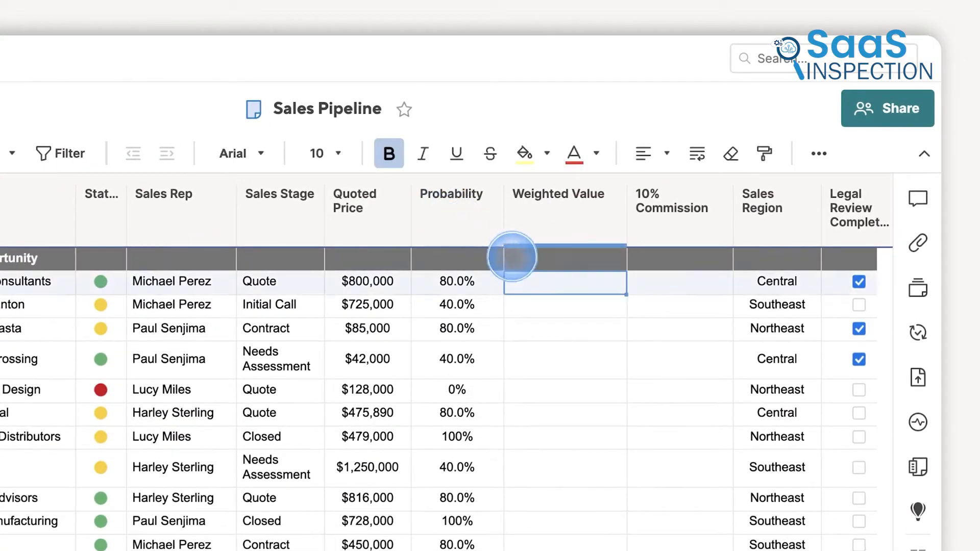
Reveal the extra formatting tools and the Sum function list for the first Weighted Value cell.
{"action": "left_click", "coordinate": [817, 154]}
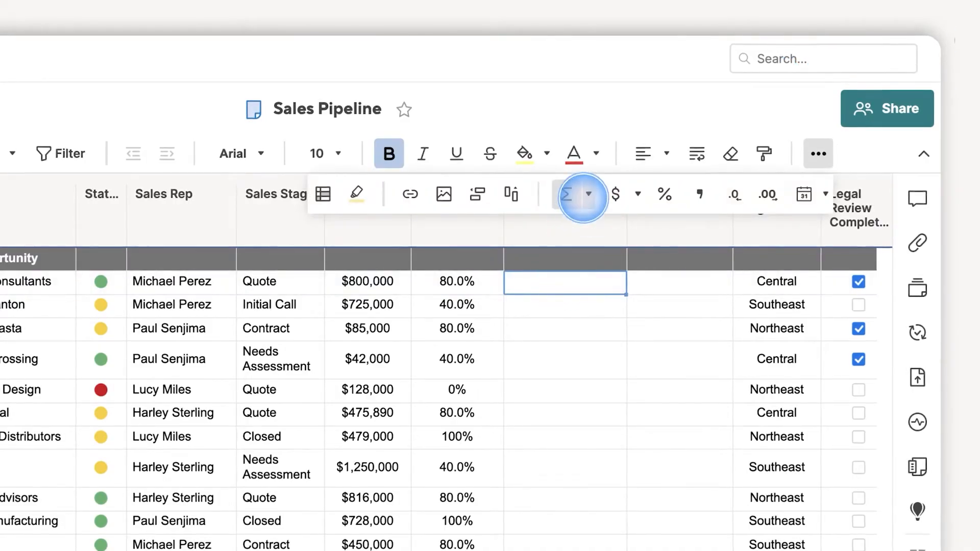
{"action": "left_click", "coordinate": [575, 195]}
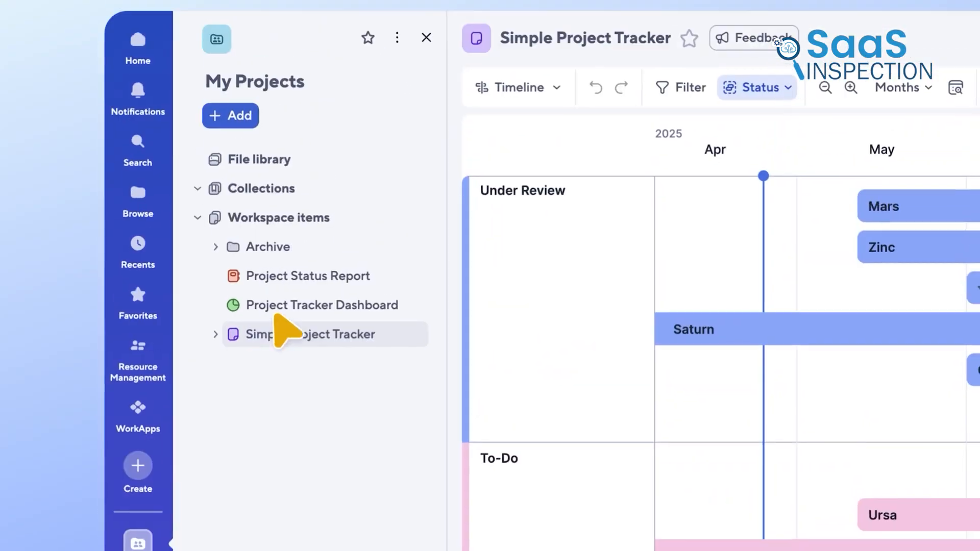
Open Project Status Report, then Project Tracker Dashboard from the My Projects workspace items.
{"action": "left_click", "coordinate": [307, 275]}
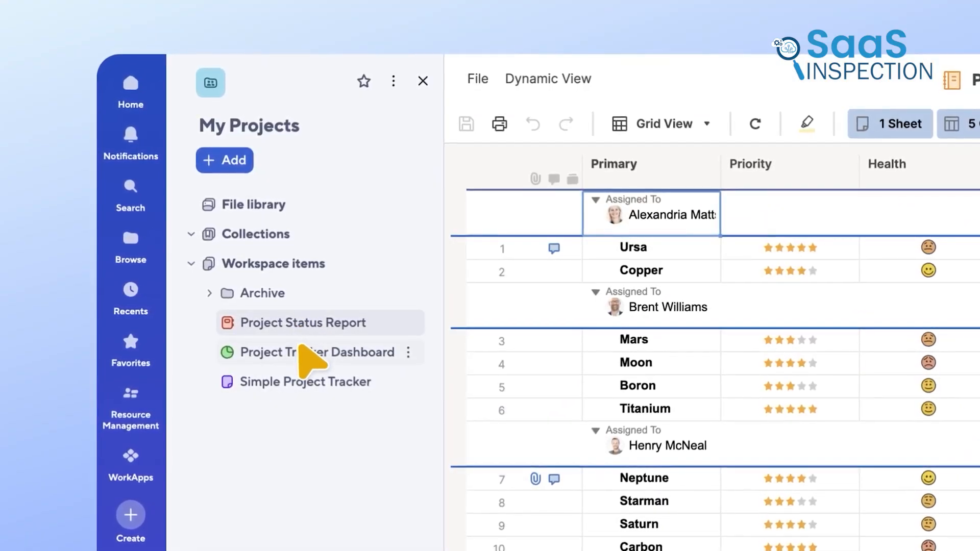
{"action": "left_click", "coordinate": [318, 351]}
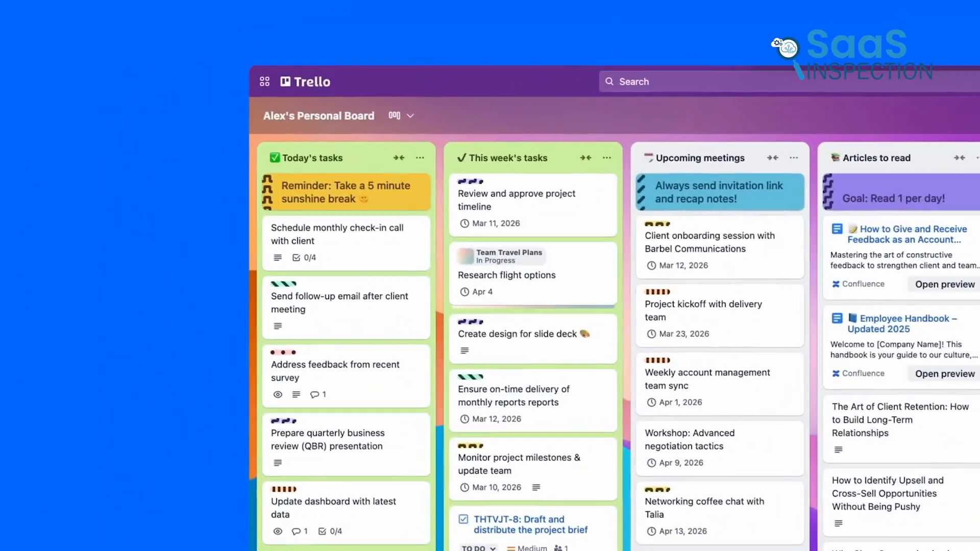
Scroll the Trello personal board right to show the Helpful resources and Follow-ups lists.
{"action": "scroll", "scroll_direction": "right", "scroll_amount": 3}
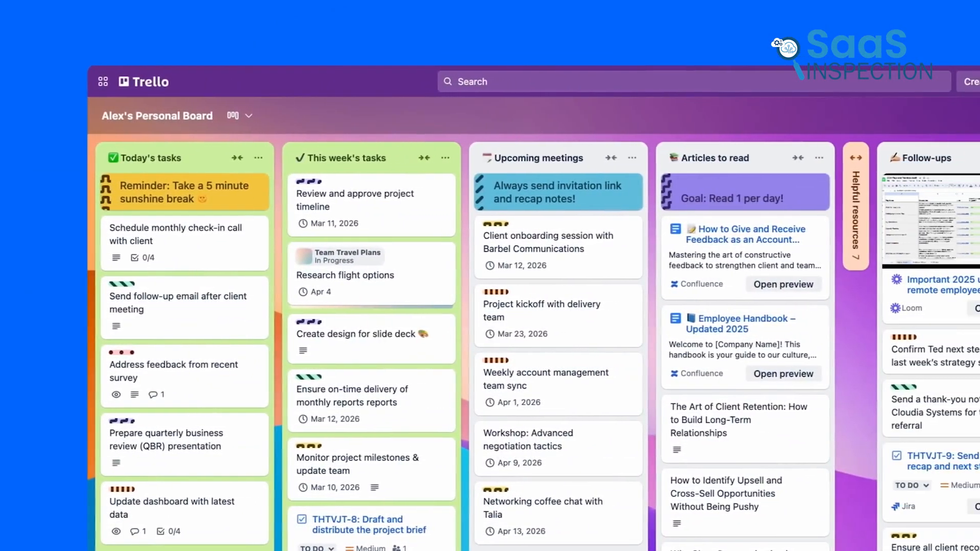